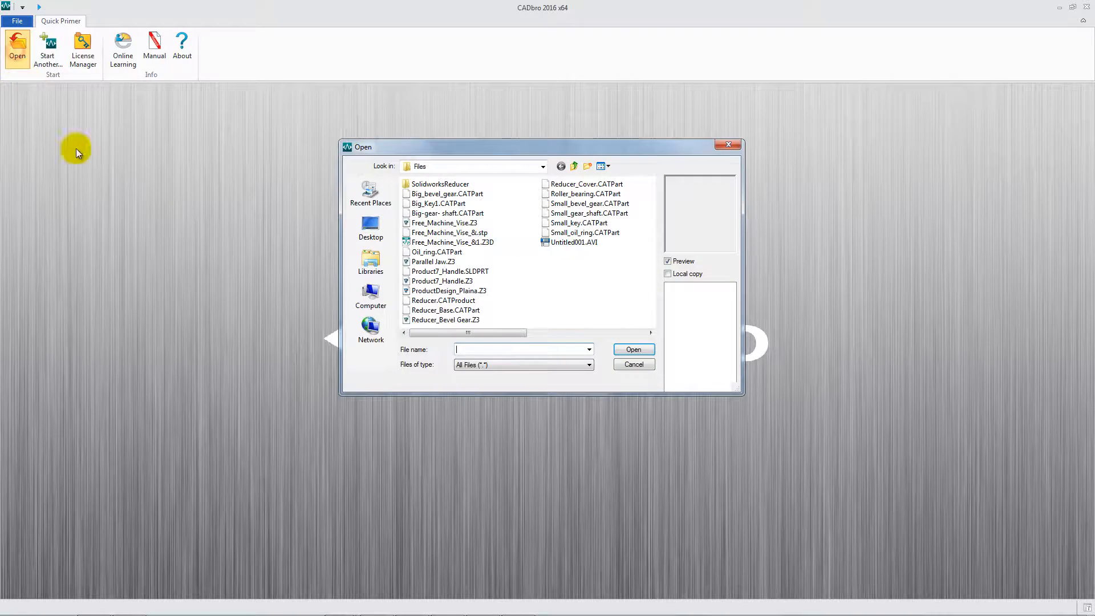
- Open Reducer_Bevel Gear.Z3 to load the full gearbox assembly
left_click(444, 320)
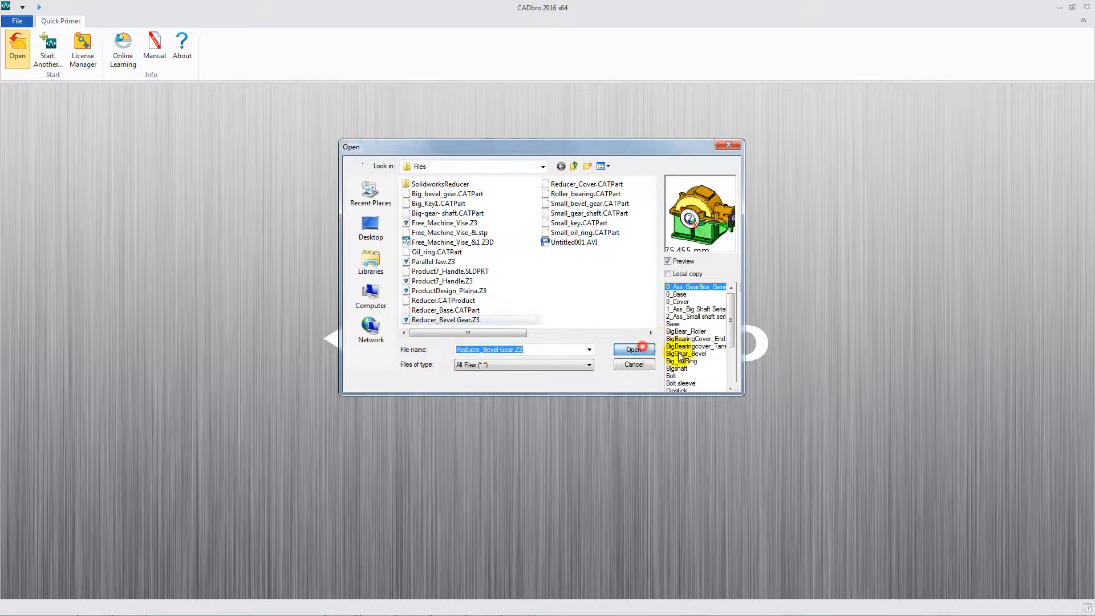
left_click(633, 349)
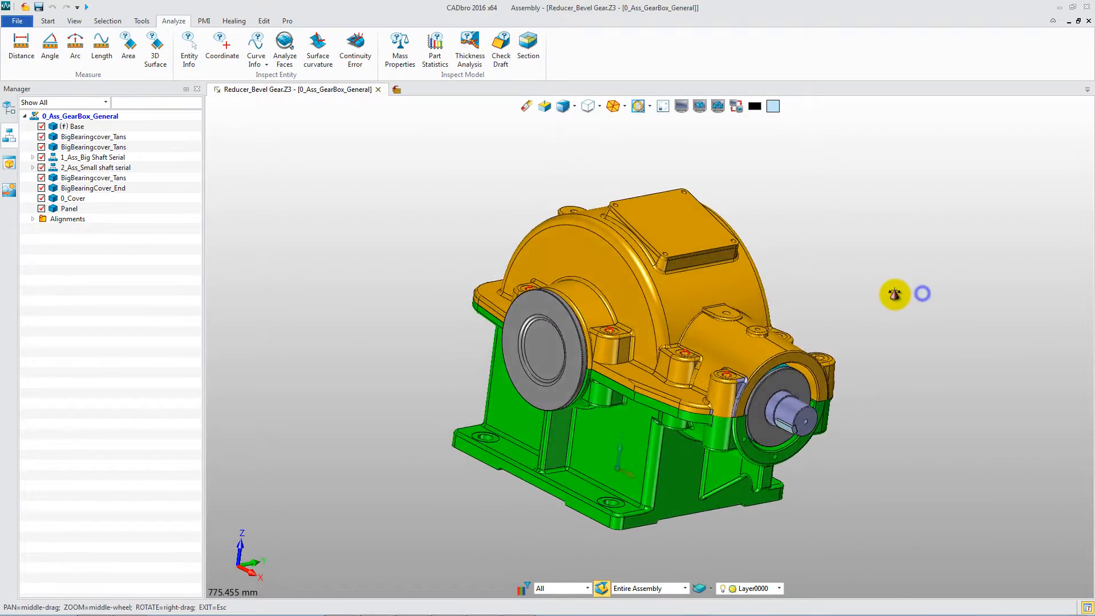
- Section the Base part and insert curves along the cut, keeping only the wireframe outline
left_click_drag(897, 294, 789, 392)
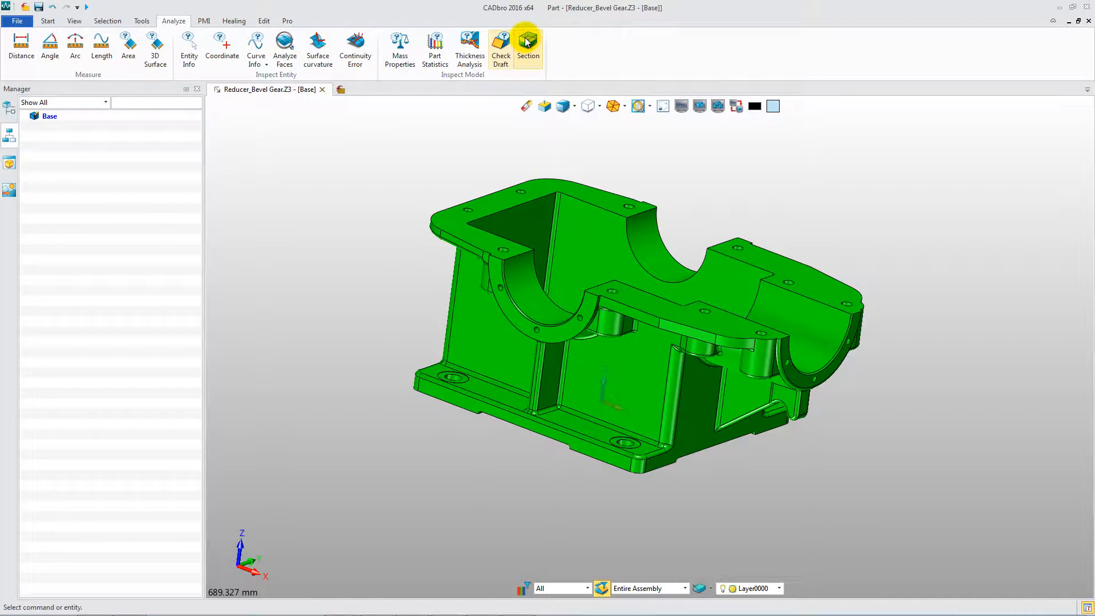
left_click(527, 40)
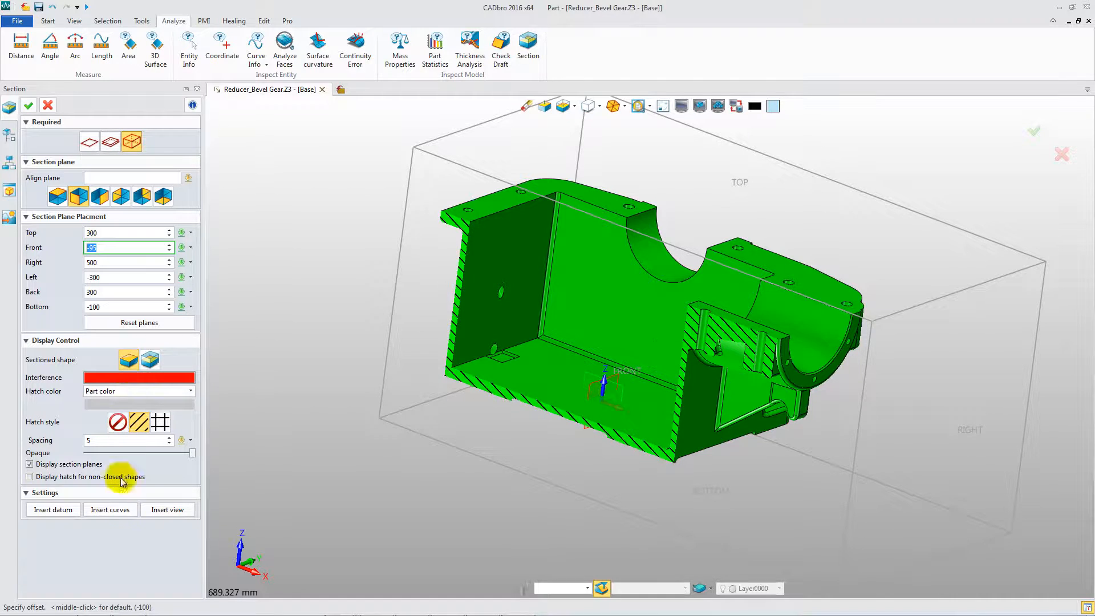
left_click(29, 105)
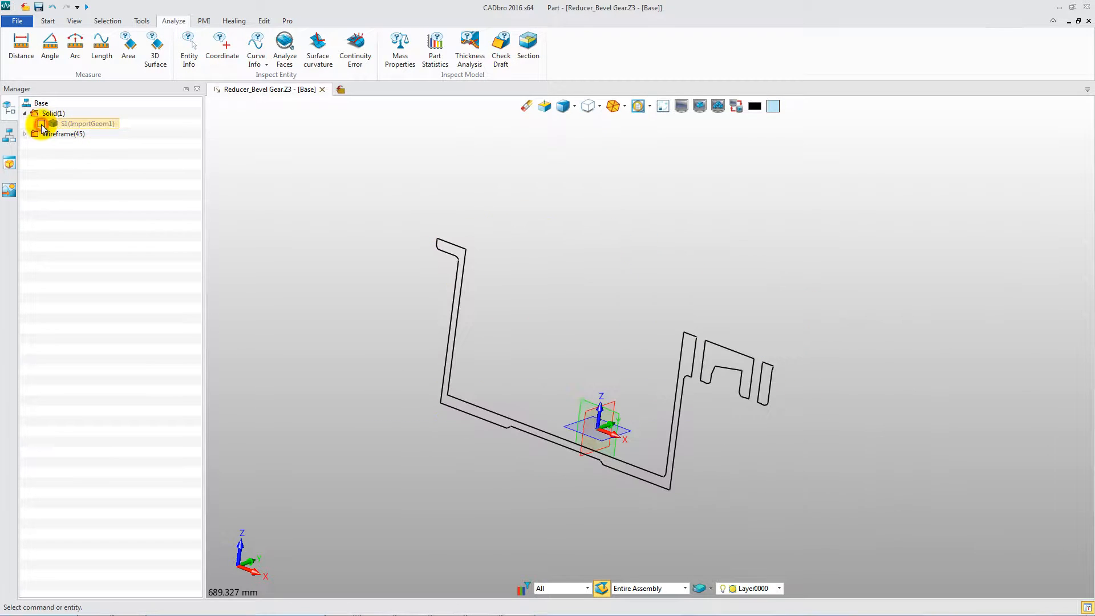
- Save the section-curve part as Reducer_Bevel Gear.dwg in DWG format
left_click(47, 21)
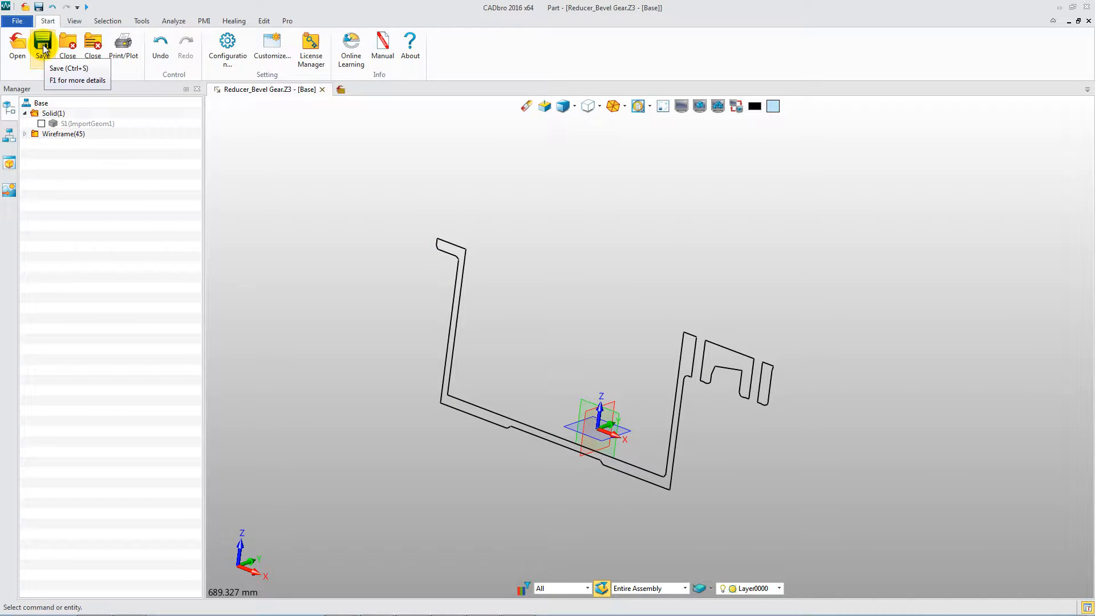
left_click(43, 43)
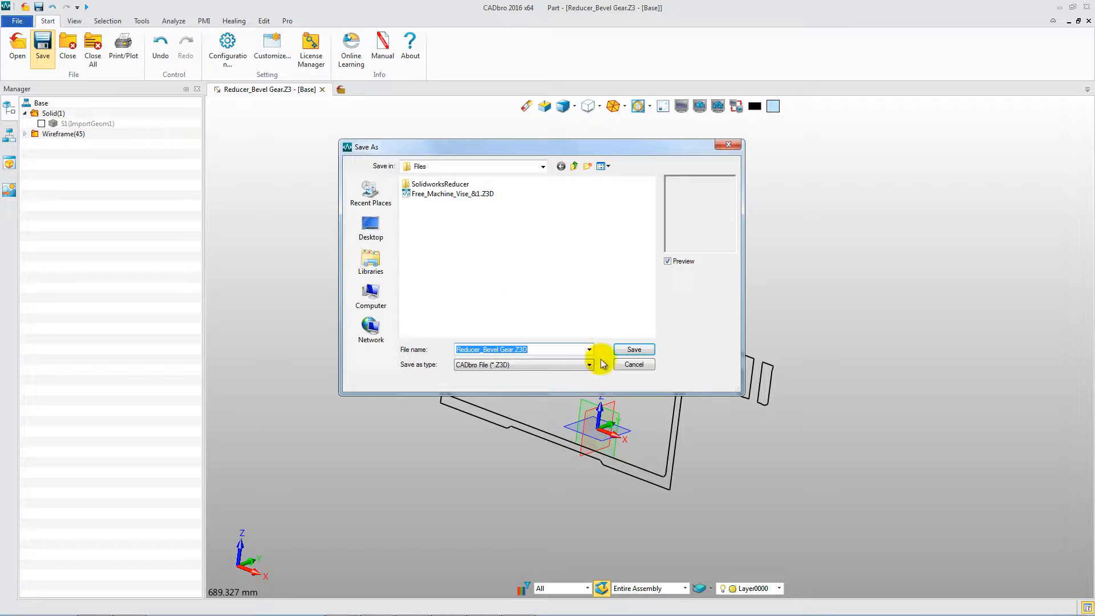
left_click(587, 365)
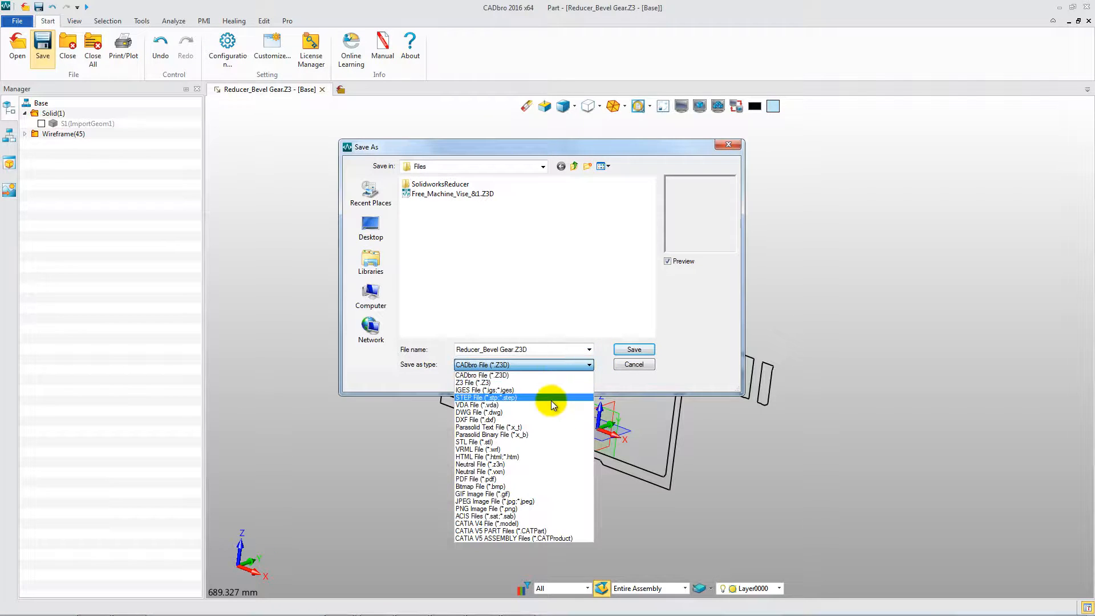
left_click(633, 364)
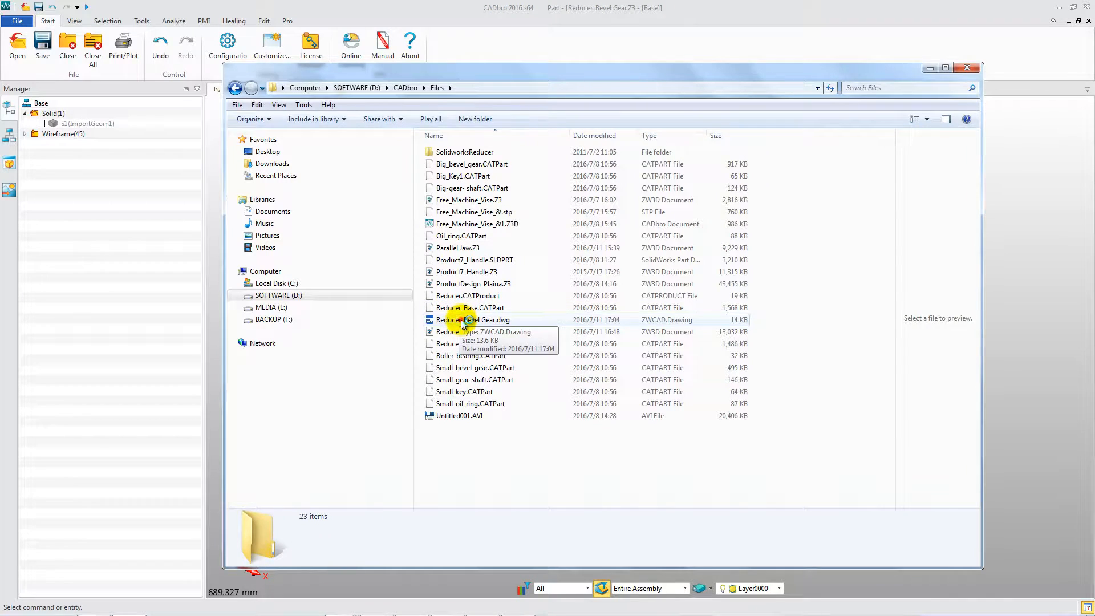
- View the exported DWG, blank all section curves and return to the 0_Ass_GearBox_General assembly
double_click(472, 319)
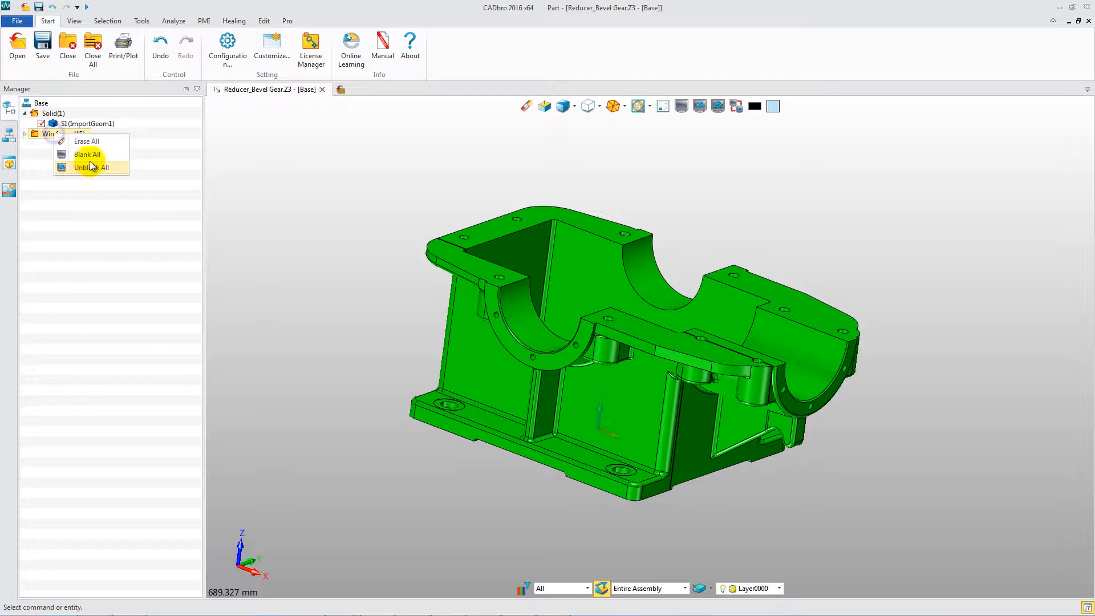
left_click(219, 89)
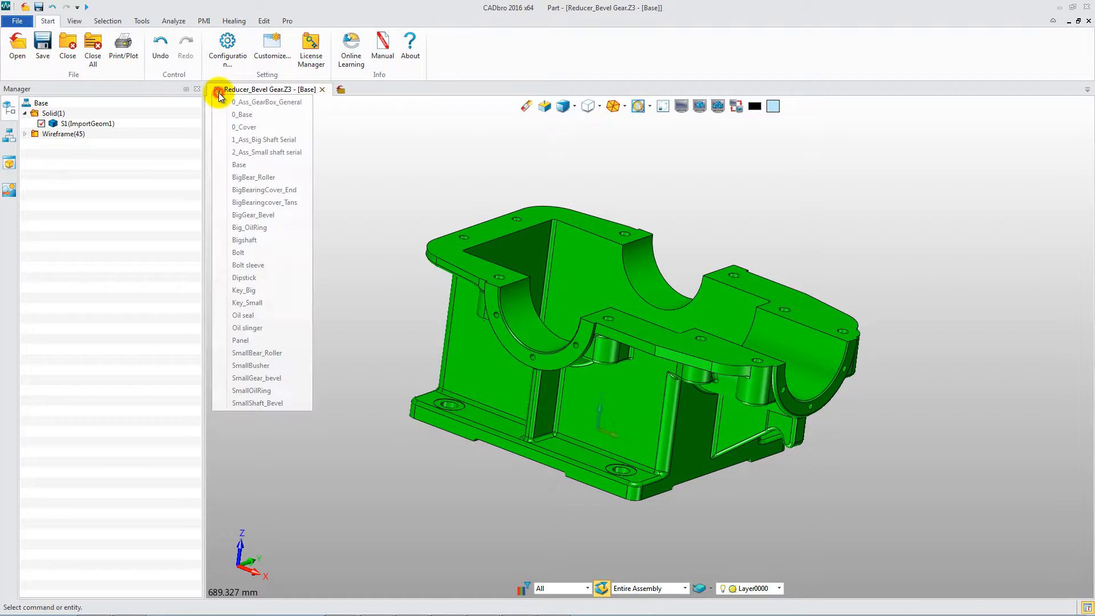
left_click(267, 101)
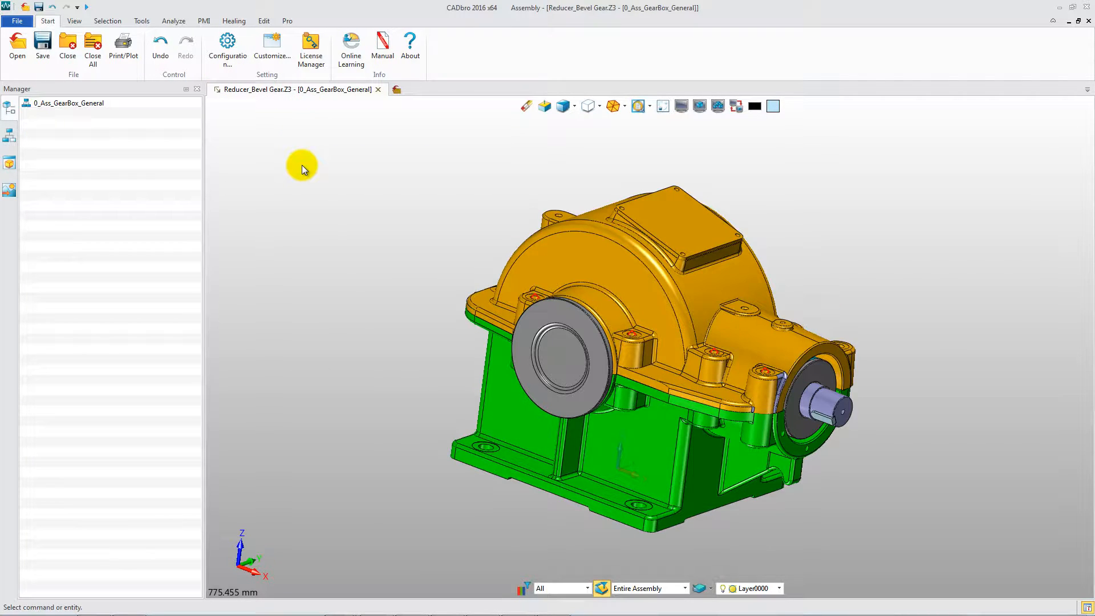
left_click(43, 44)
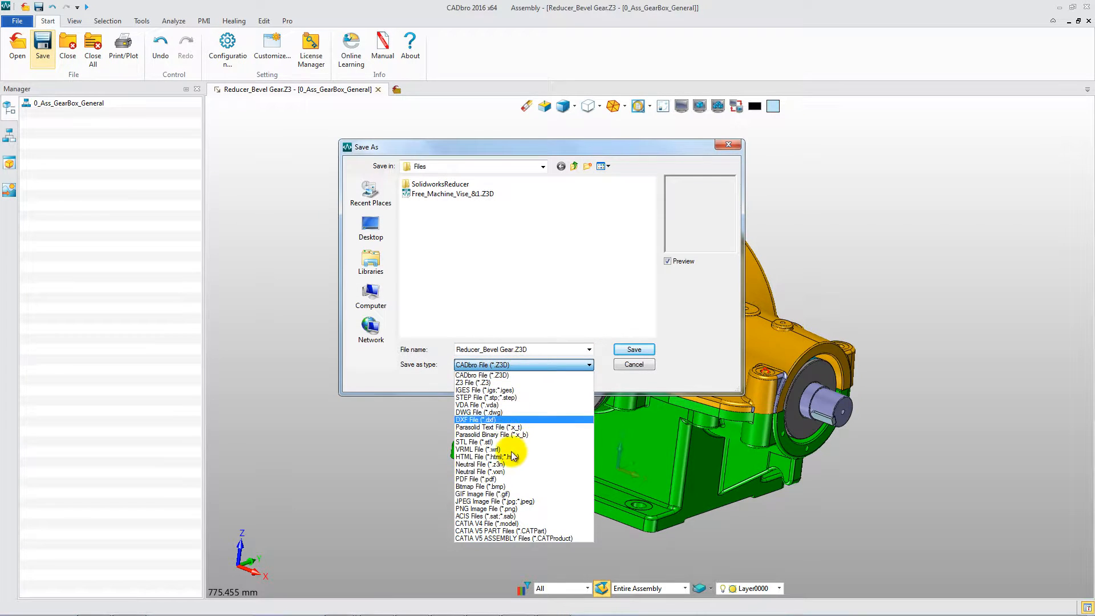
- Save the gearbox assembly as Reducer_Bevel Gear.pdf in 3D PDF format
left_click(477, 480)
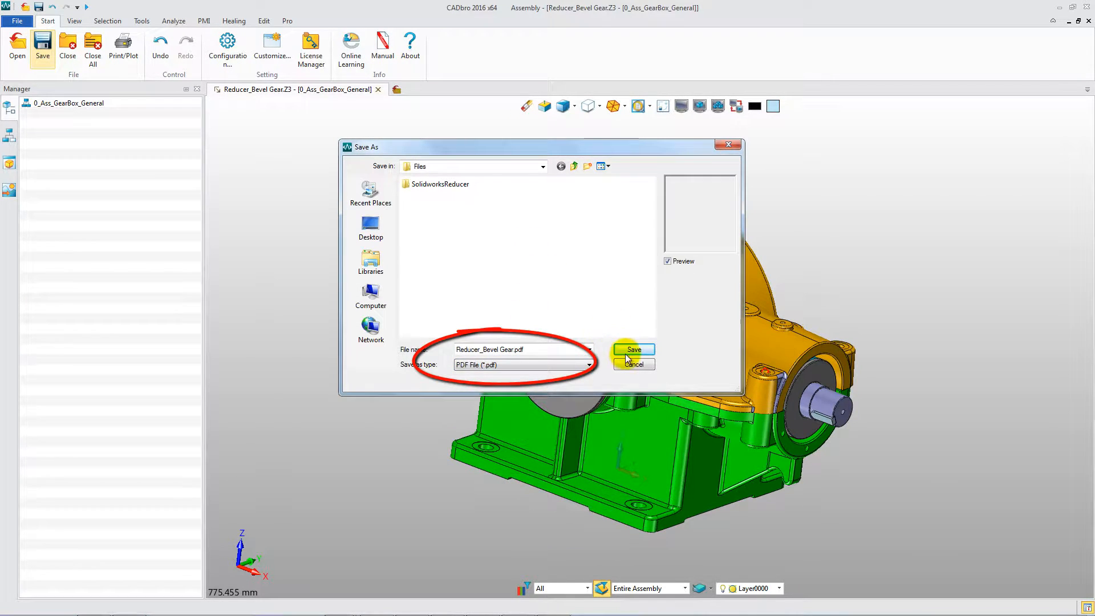
left_click(633, 350)
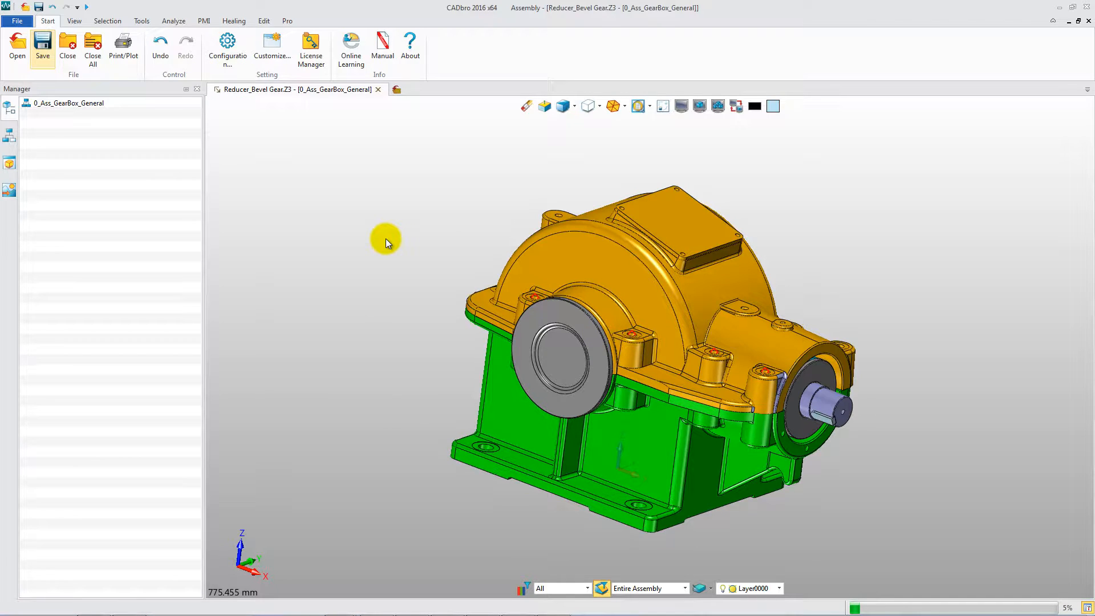
left_click(18, 43)
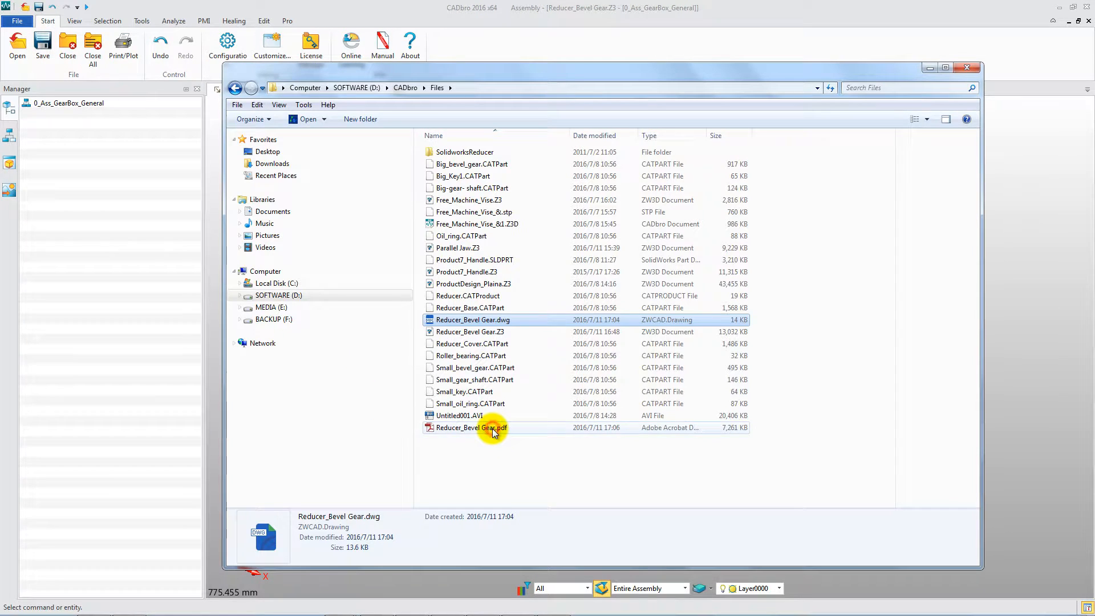
- View Reducer_Bevel Gear.pdf in Adobe Reader with the gearbox model tree expanded
double_click(472, 428)
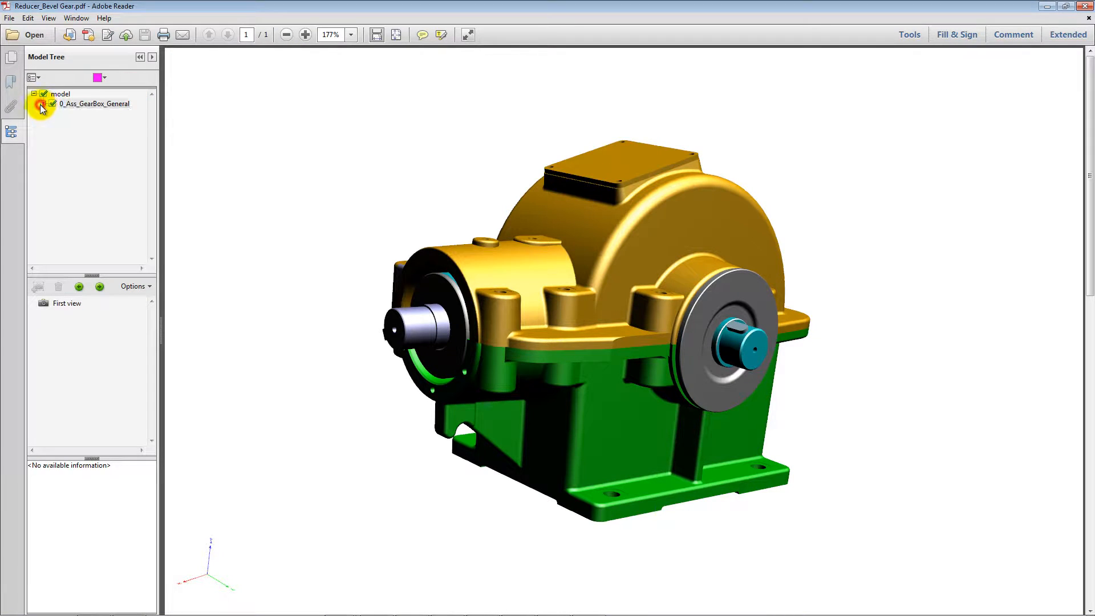
left_click(43, 104)
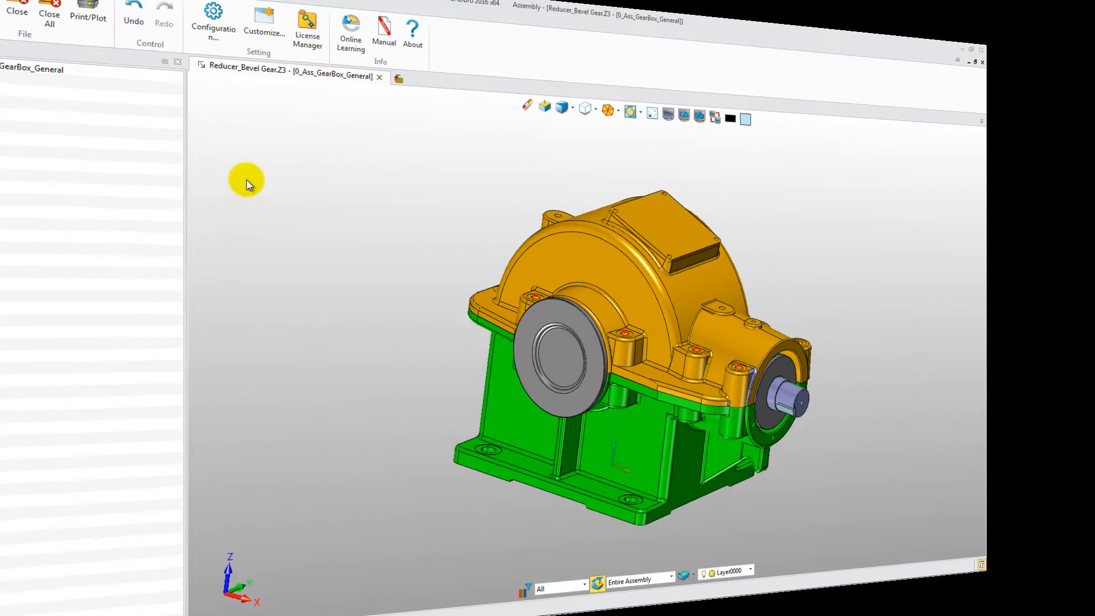
- Save the gearbox assembly as Reducer_Bevel Gear.CATProduct in CATIA V5 assembly format
left_click(42, 46)
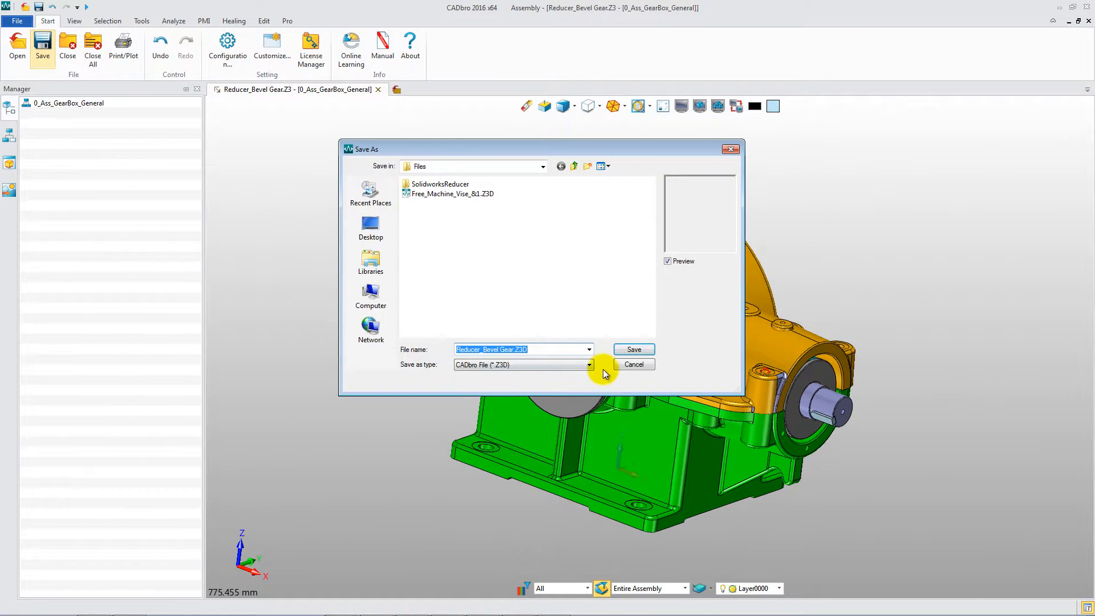
left_click(589, 365)
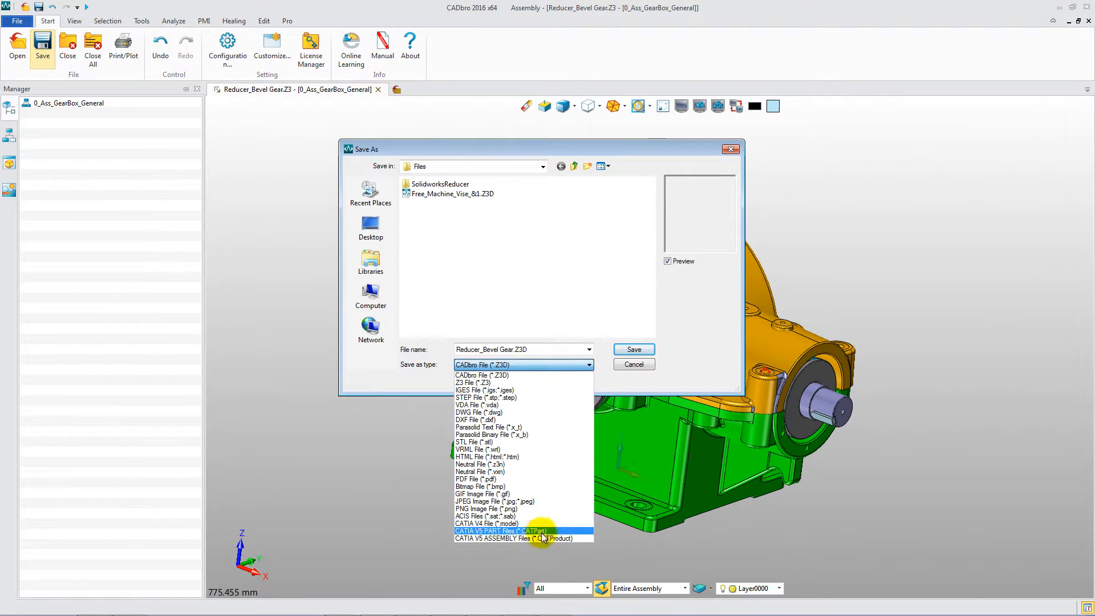
left_click(516, 538)
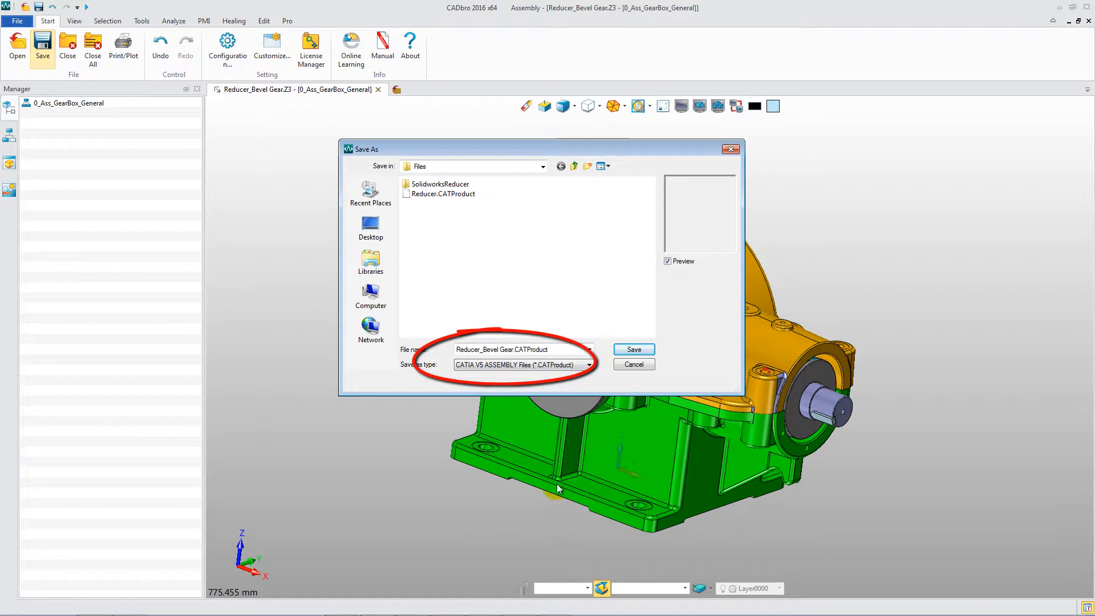
left_click(633, 349)
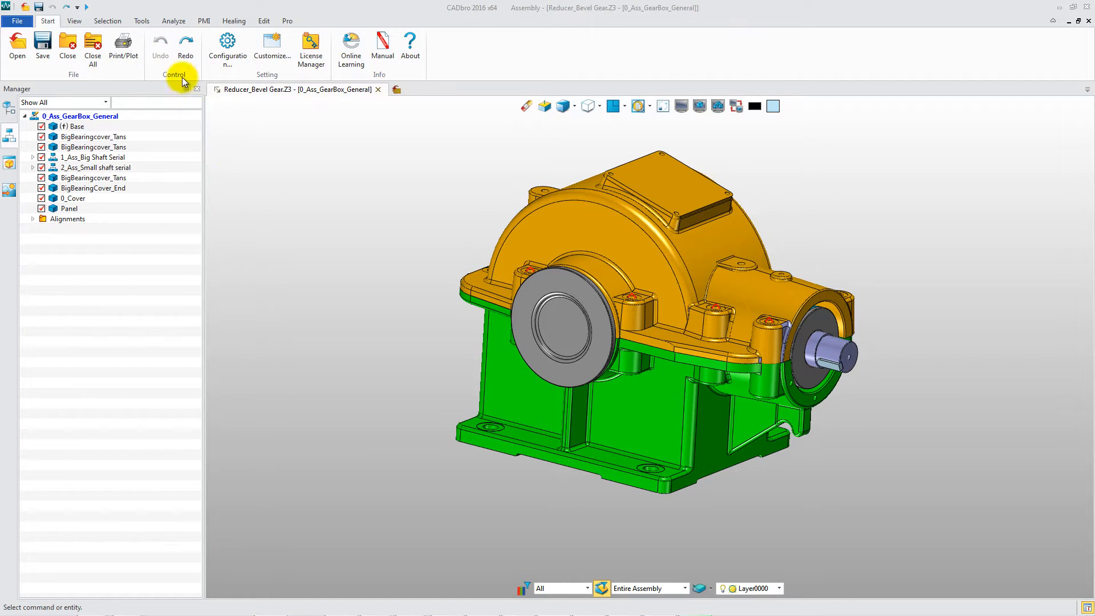
- Capture the gearbox view as a 1280×1024 bitmap named Reducer.bmp
left_click(142, 20)
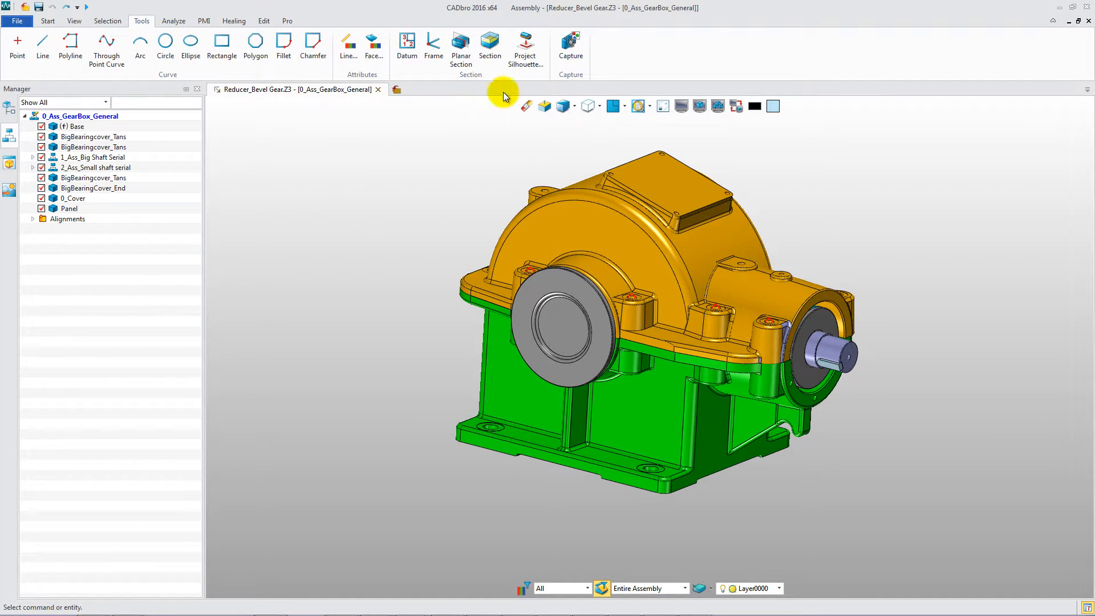
left_click(571, 48)
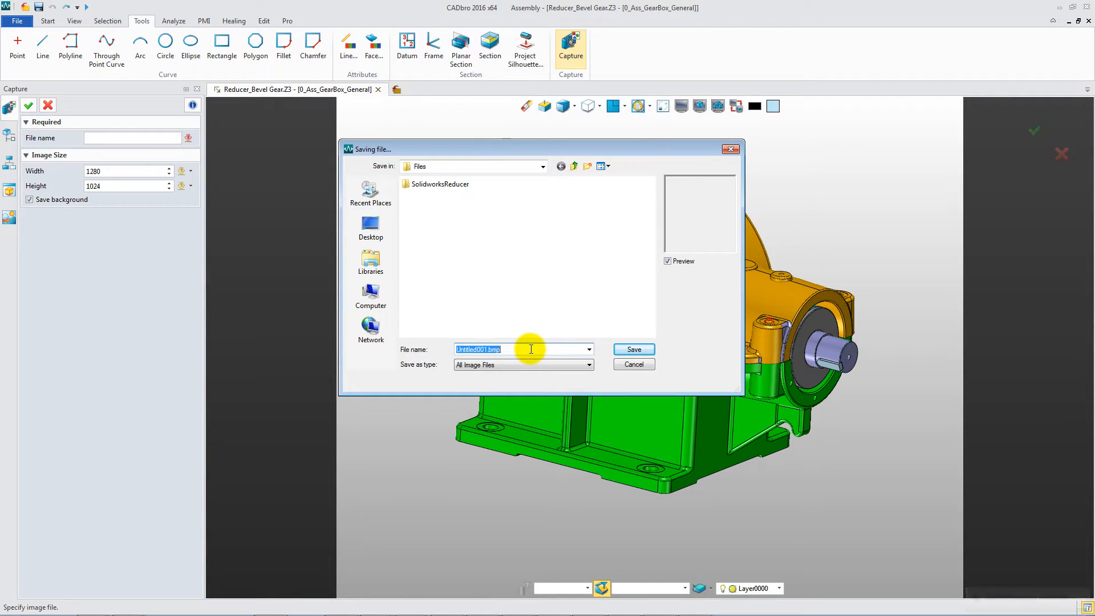
type("Reducer")
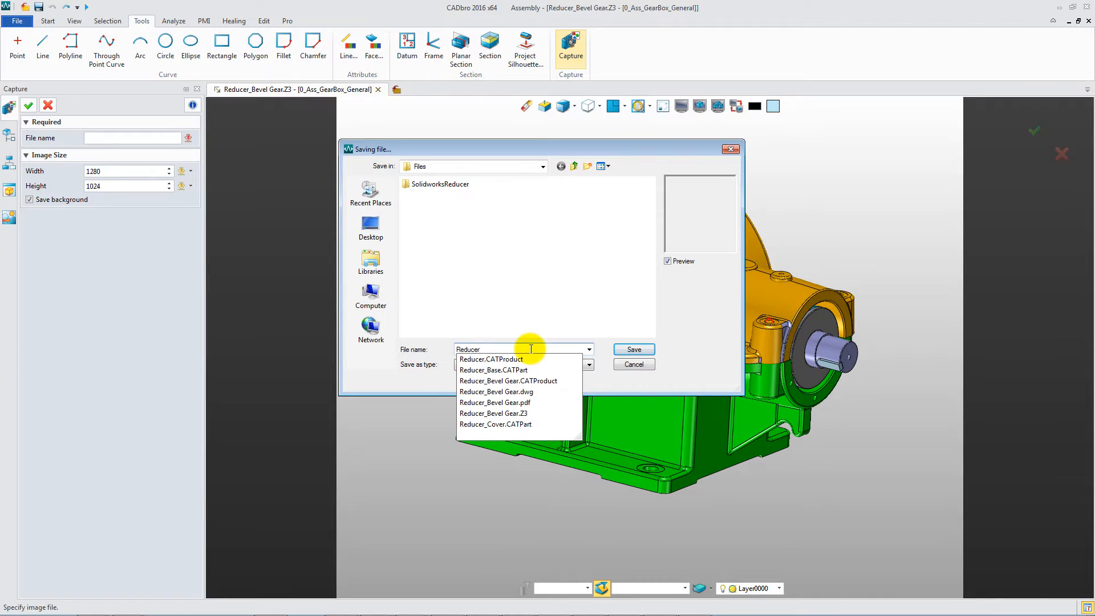
left_click(632, 350)
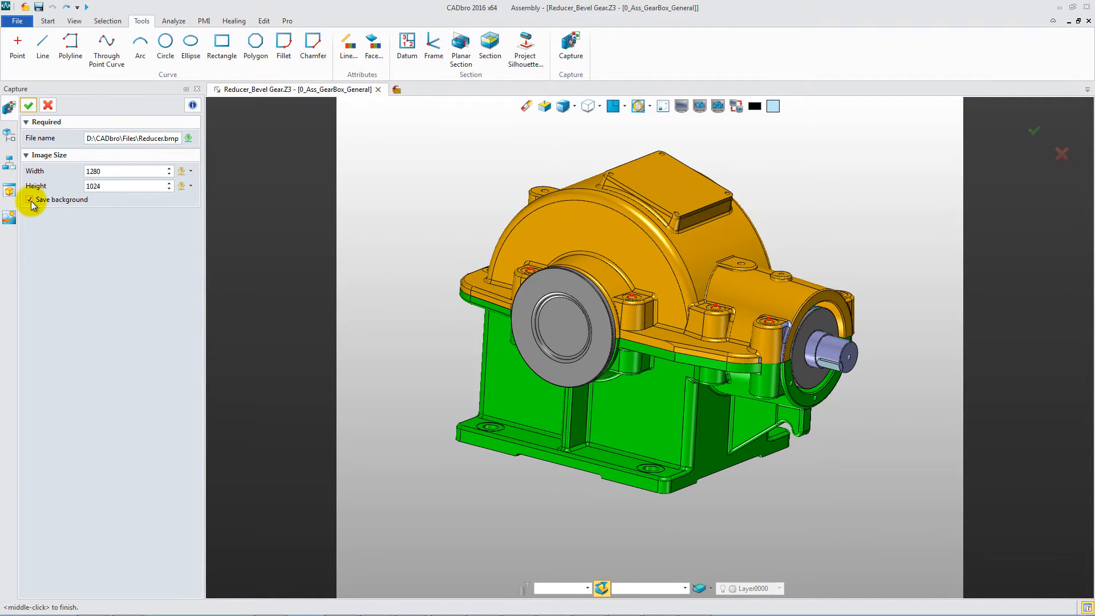
left_click(30, 200)
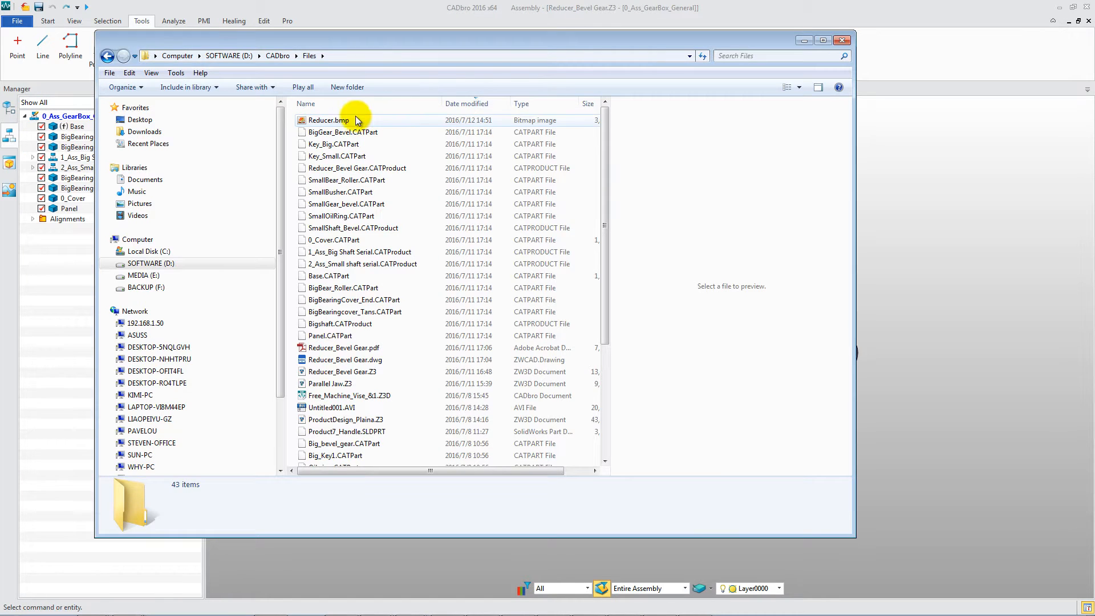
- View the captured Reducer.bmp gearbox image in Windows Photo Viewer
left_click(329, 120)
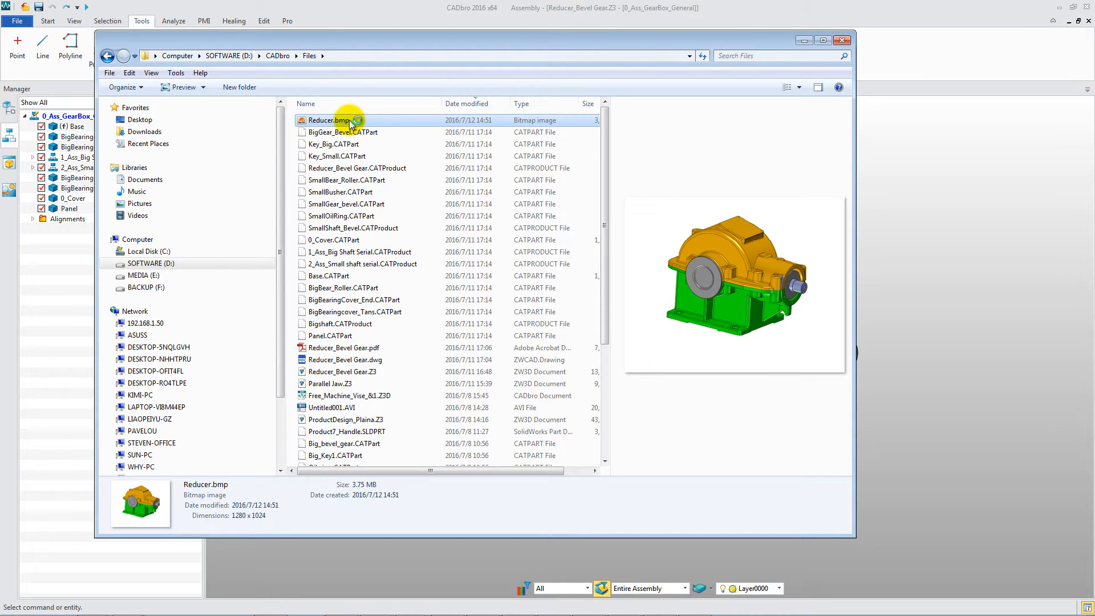
double_click(329, 120)
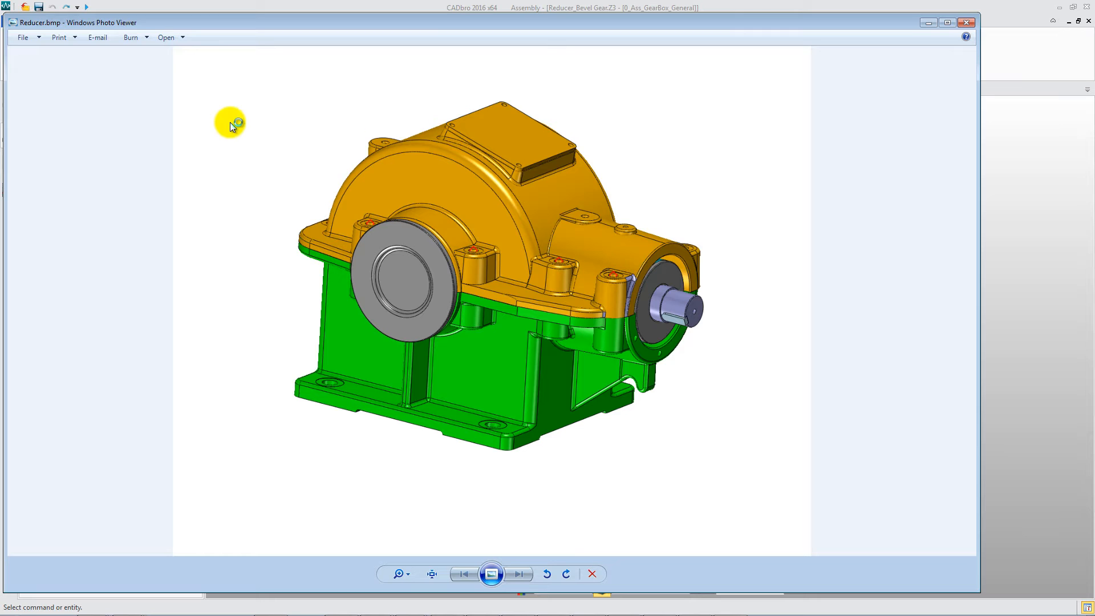
mouse_move(970, 23)
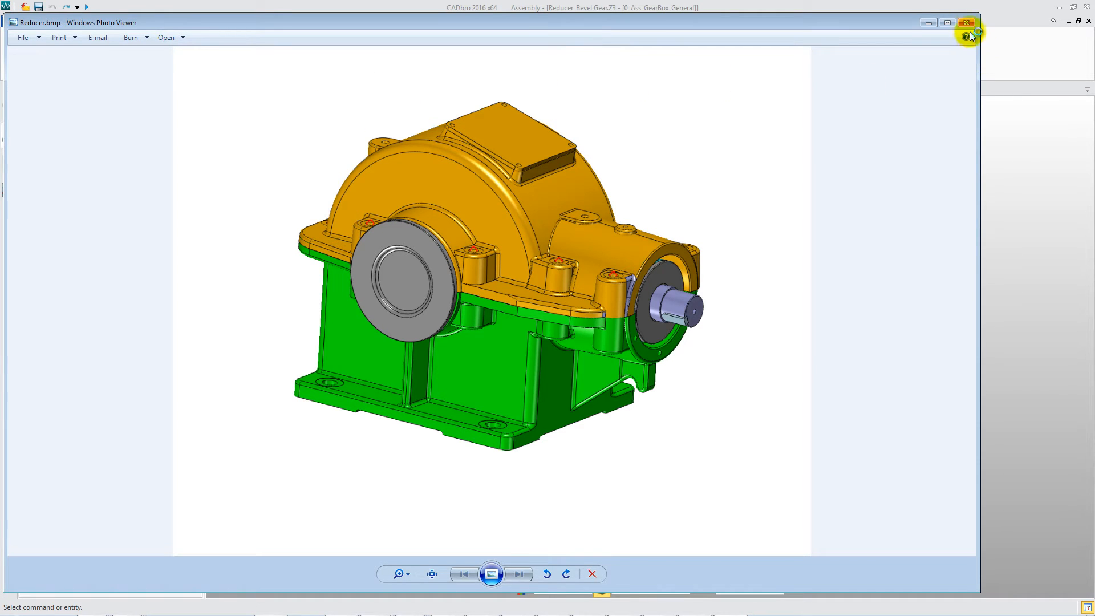